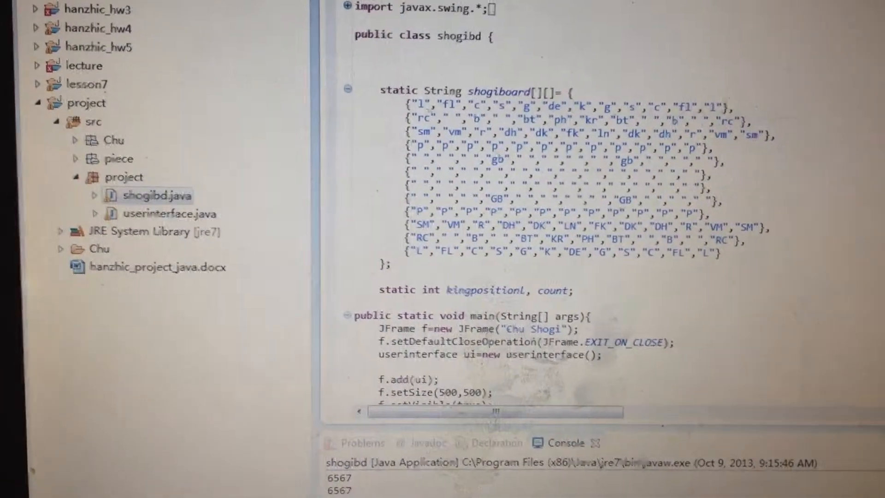
scroll(down, 3)
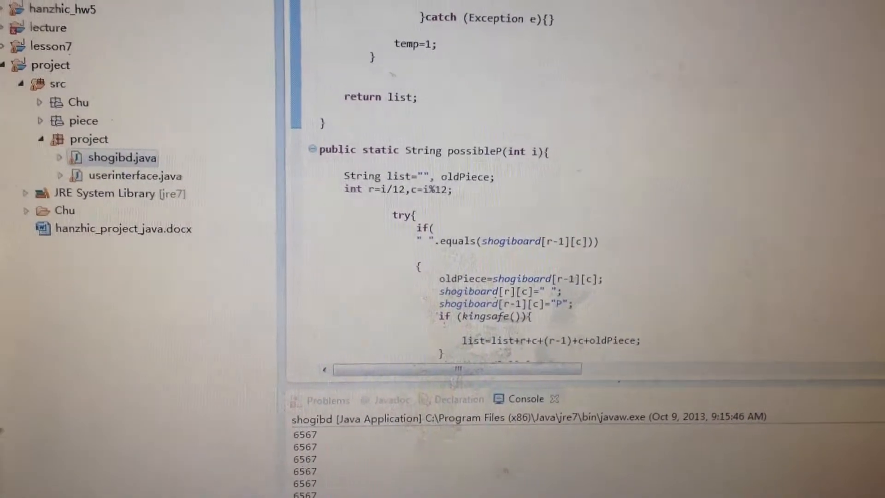
scroll(down, 3)
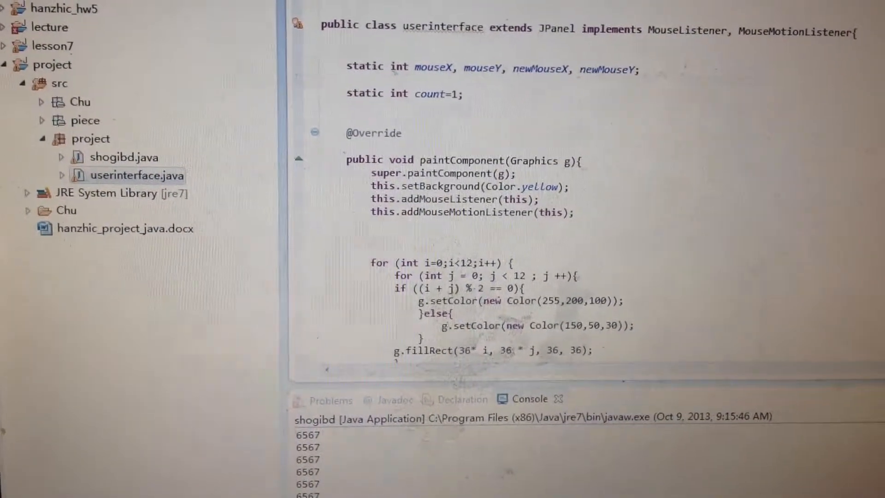
scroll(down, 3)
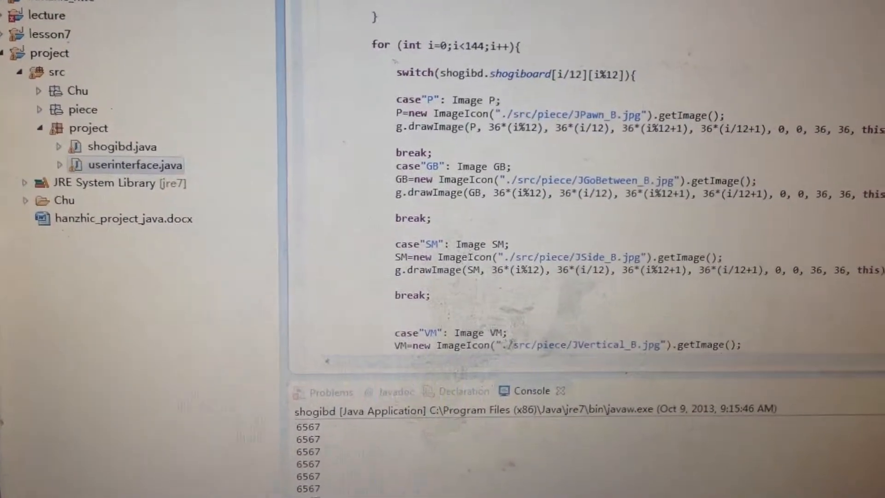